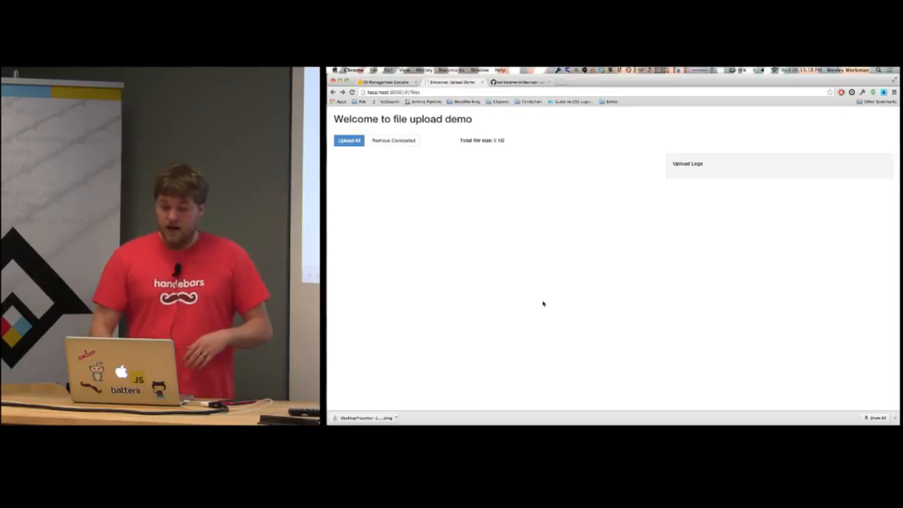
# - Show the workmanw/embernati-upload-demo repository page on GitHub
pyautogui.click(520, 83)
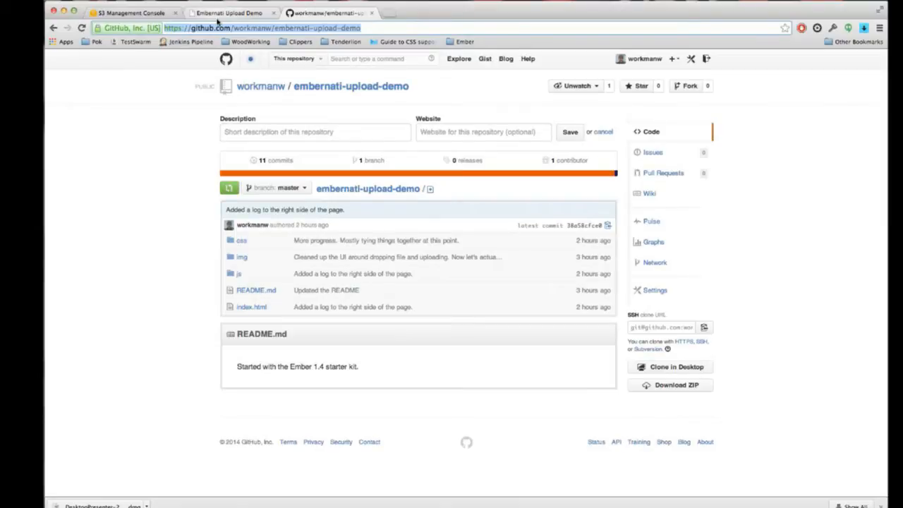
pyautogui.moveTo(225, 12)
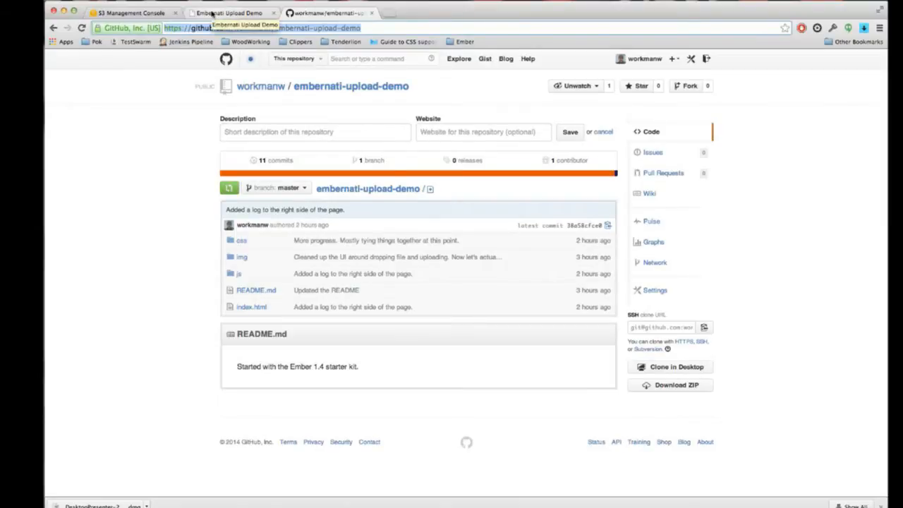
# - Return to the running Embernati Upload Demo tab in Chrome
pyautogui.click(229, 13)
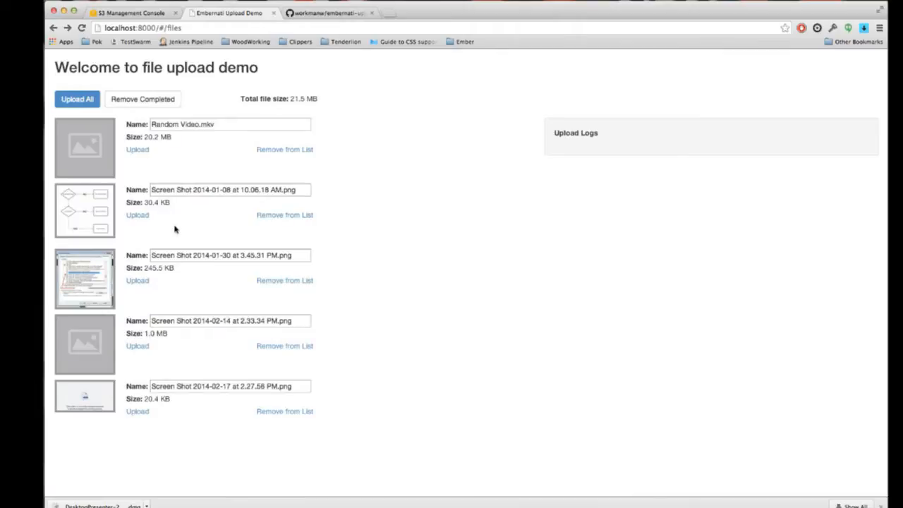
pyautogui.moveTo(98, 169)
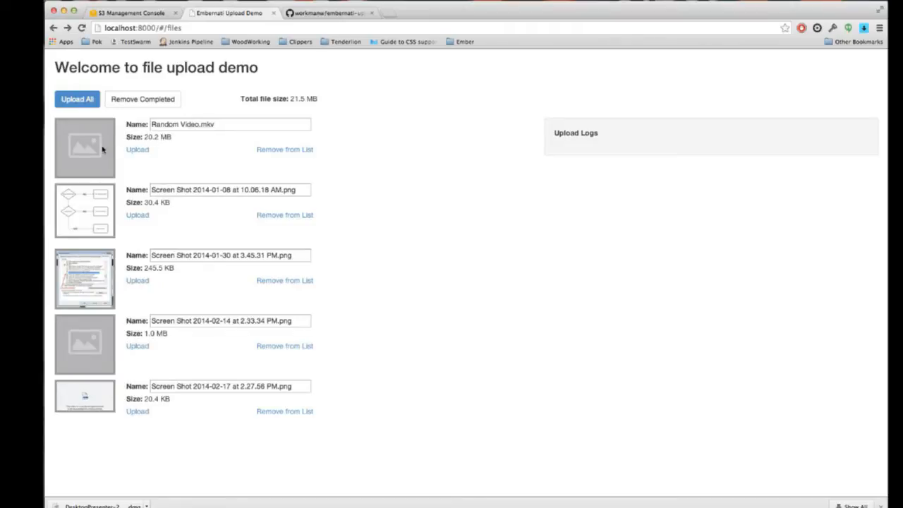
pyautogui.moveTo(111, 362)
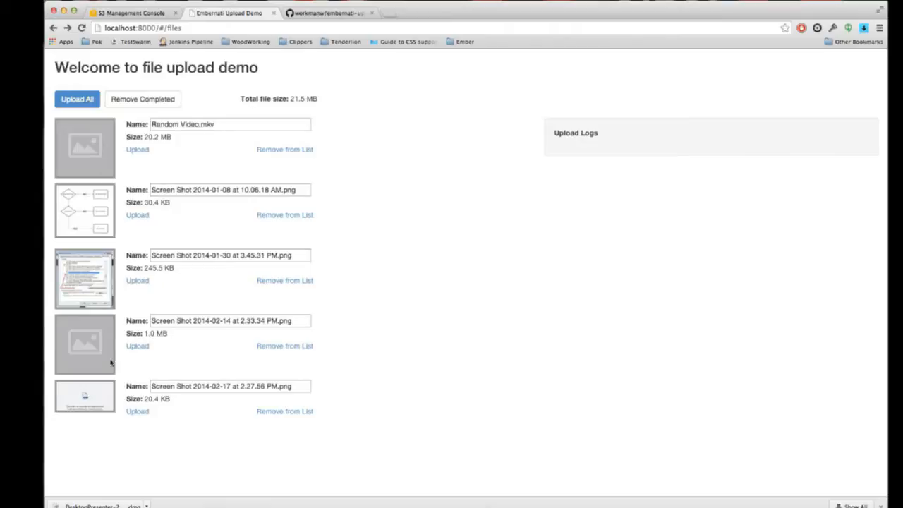
pyautogui.moveTo(102, 351)
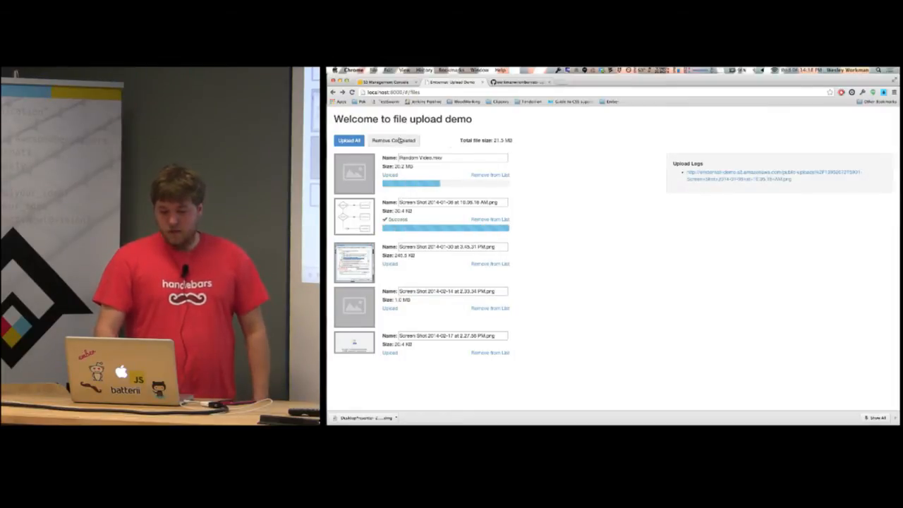
# - Upload the five files, open the first logged upload link, and remove completed uploads
pyautogui.click(348, 140)
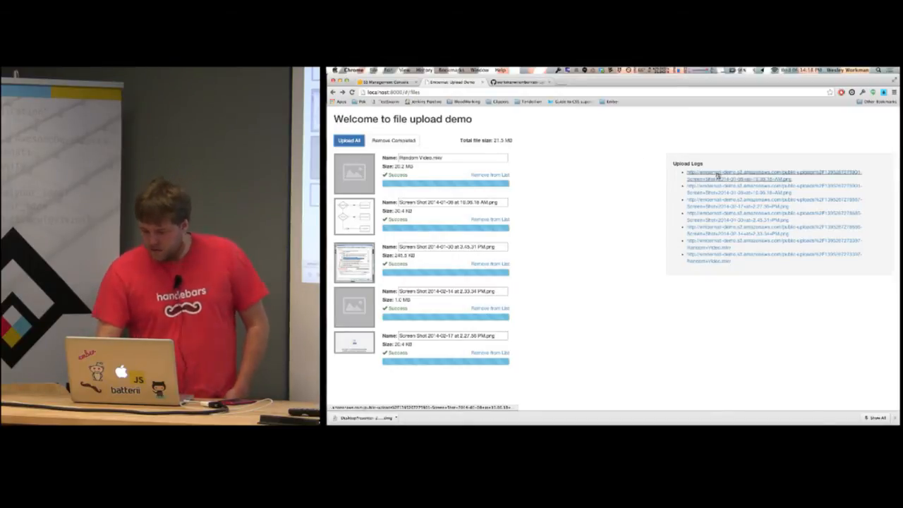
pyautogui.click(740, 174)
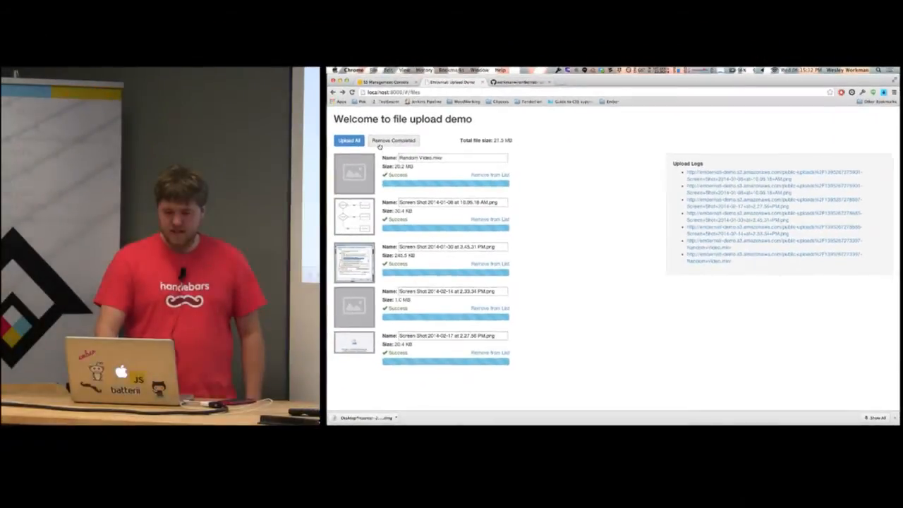
pyautogui.click(392, 139)
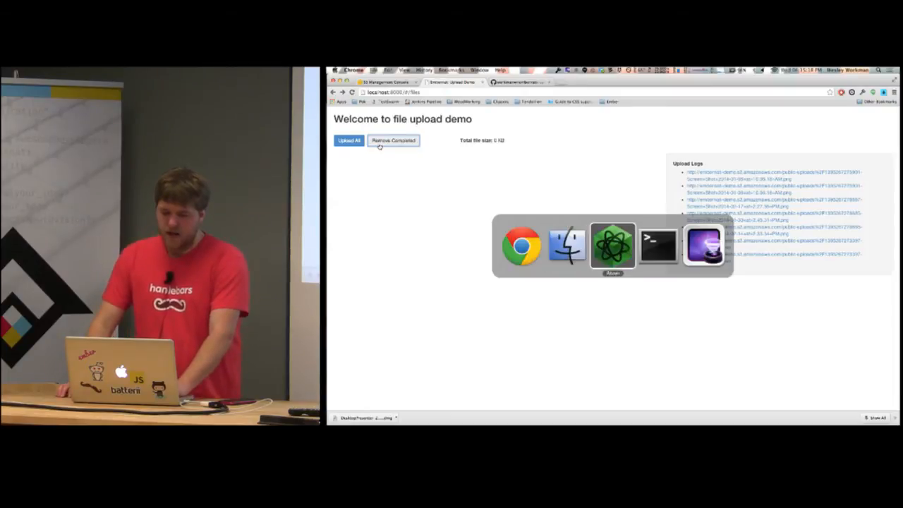
# - Switch to Atom and scroll through index.html's Handlebars application and files templates
pyautogui.click(612, 245)
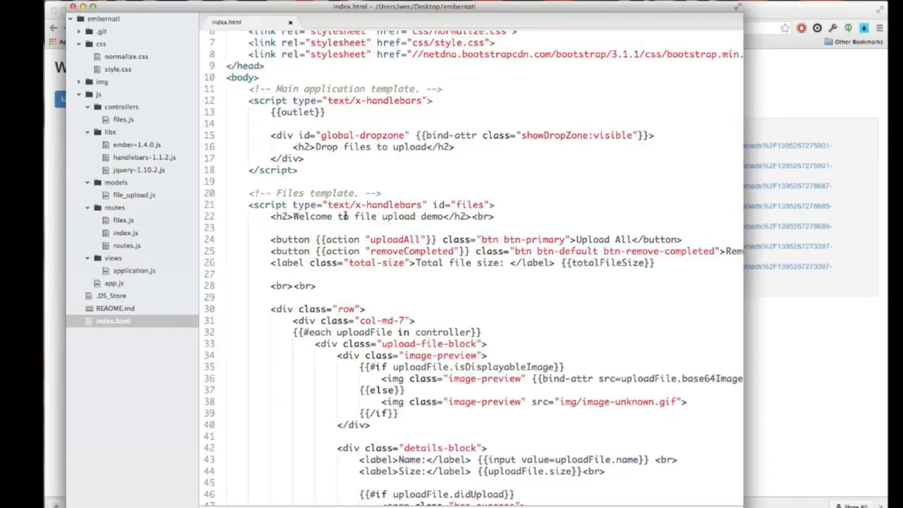
pyautogui.scroll(-3)
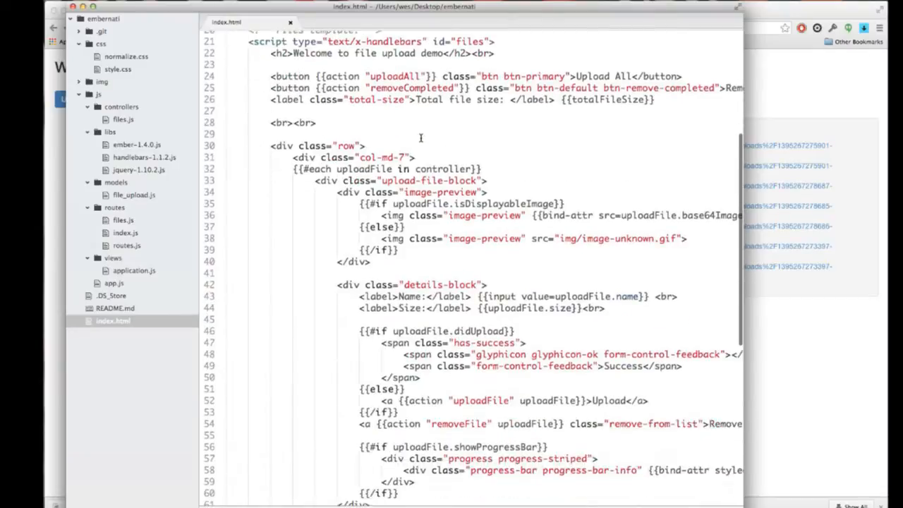
pyautogui.scroll(-3)
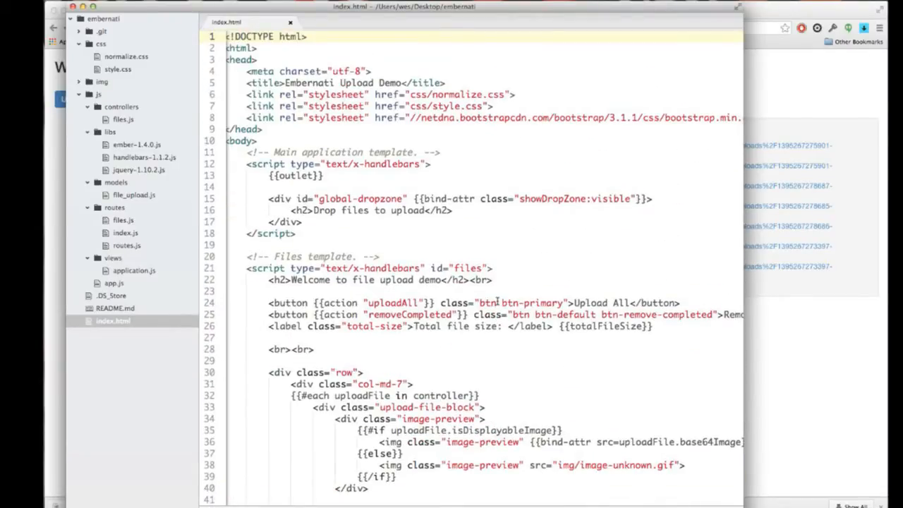
pyautogui.scroll(-3)
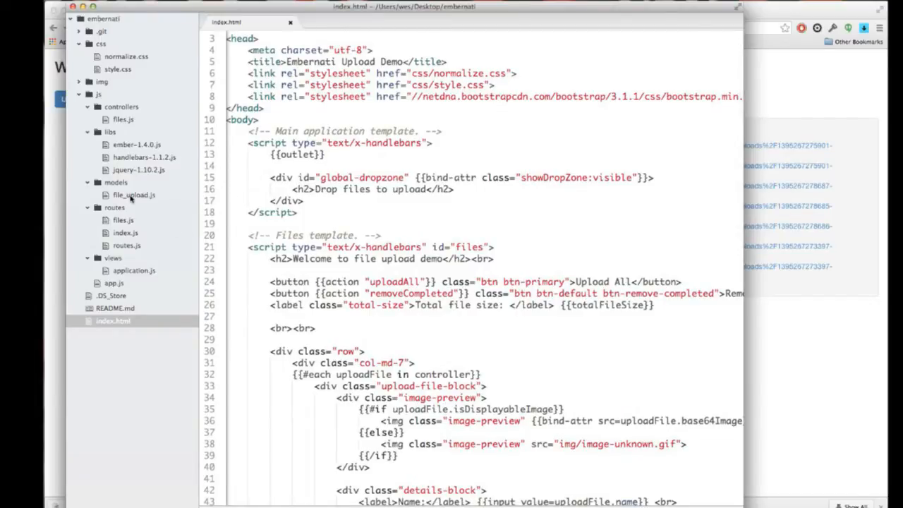
pyautogui.click(134, 194)
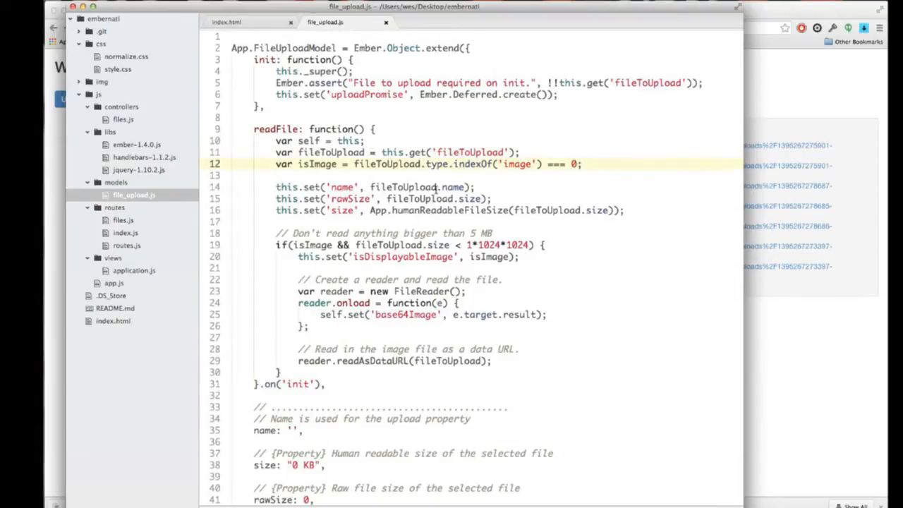
pyautogui.doubleClick(453, 187)
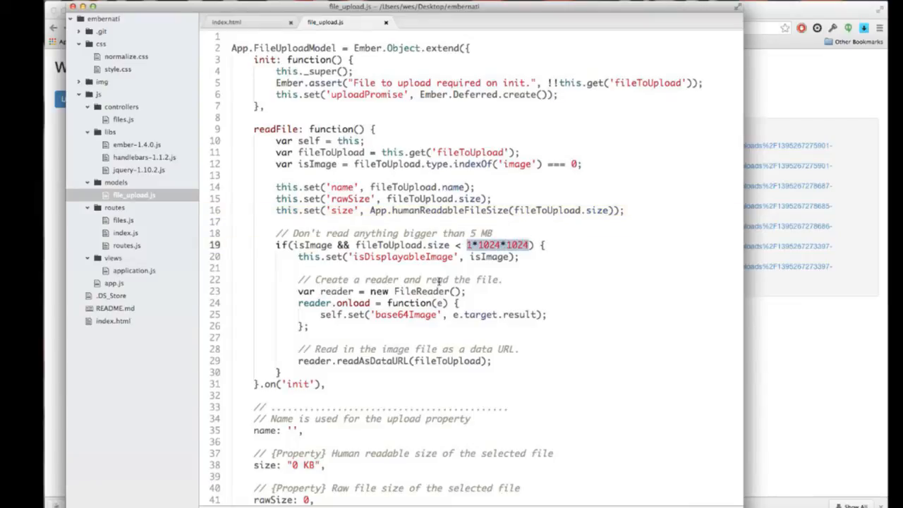
pyautogui.moveTo(424, 318)
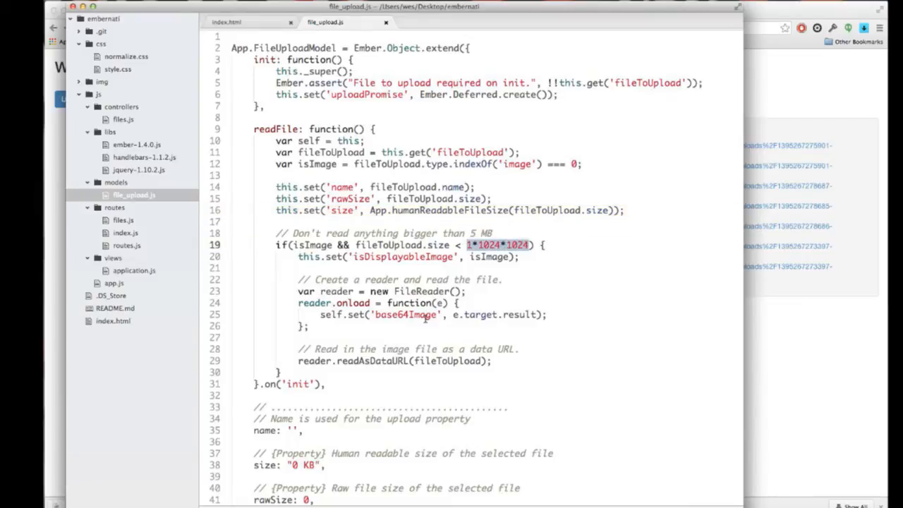
pyautogui.moveTo(411, 304)
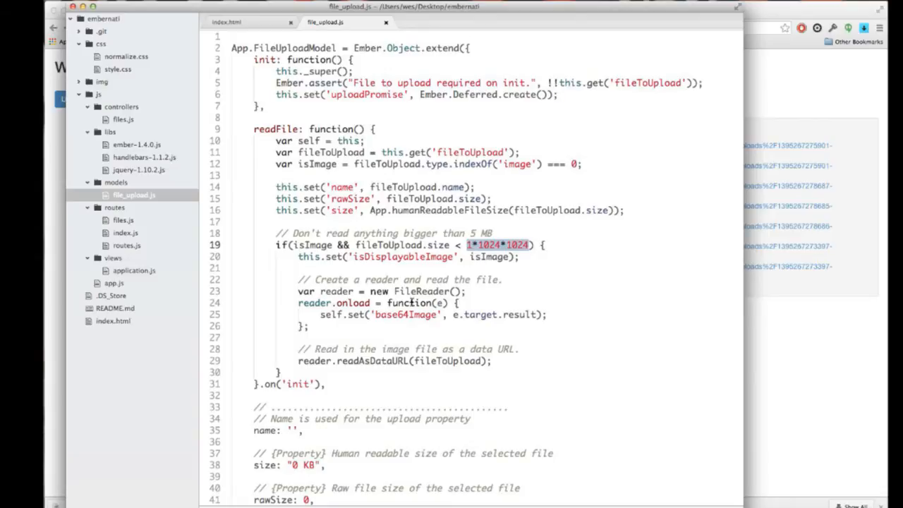
pyautogui.click(338, 292)
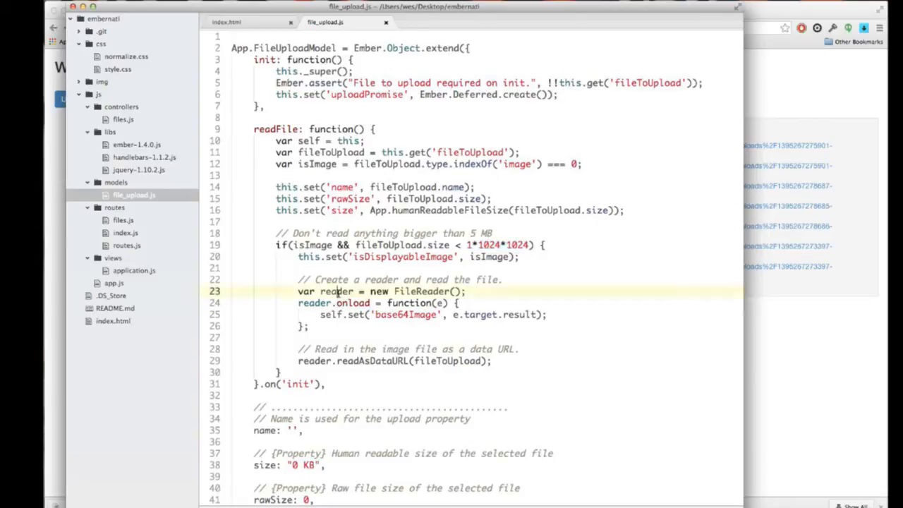
pyautogui.doubleClick(337, 291)
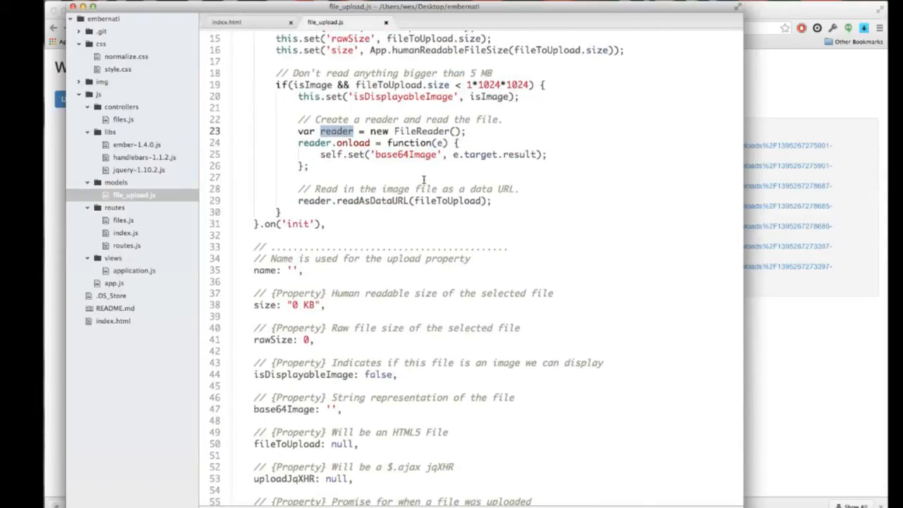
pyautogui.scroll(-3)
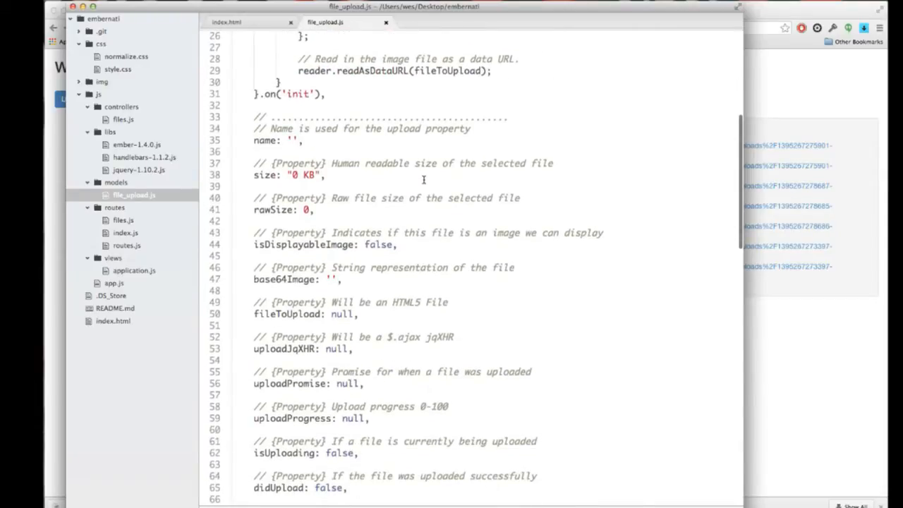
pyautogui.scroll(-3)
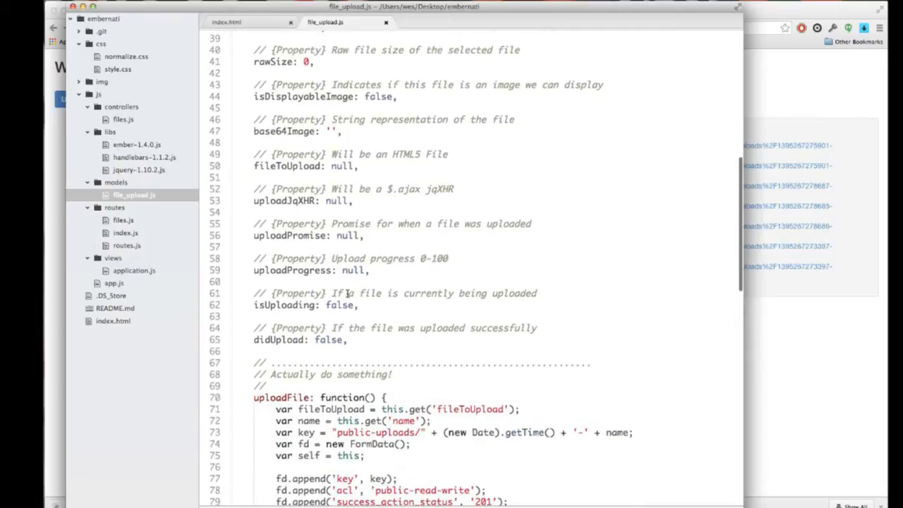
pyautogui.scroll(-3)
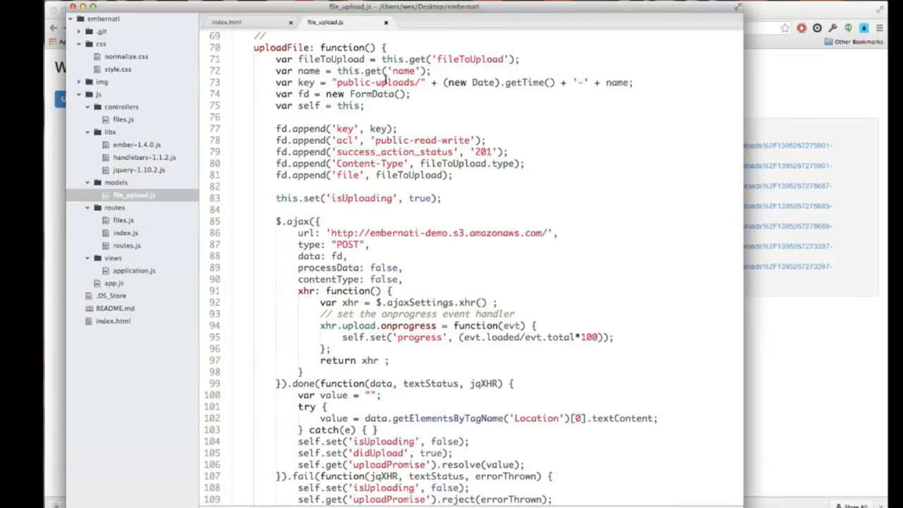
pyautogui.click(365, 94)
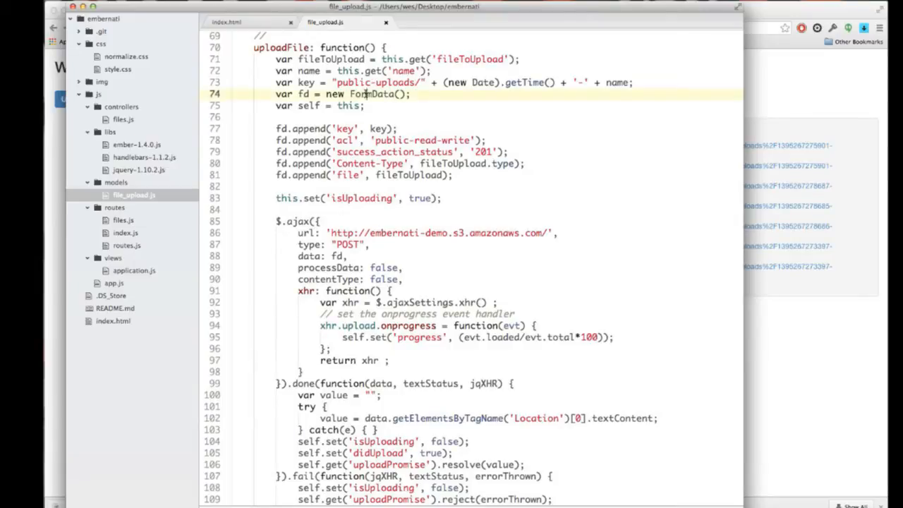
pyautogui.doubleClick(371, 94)
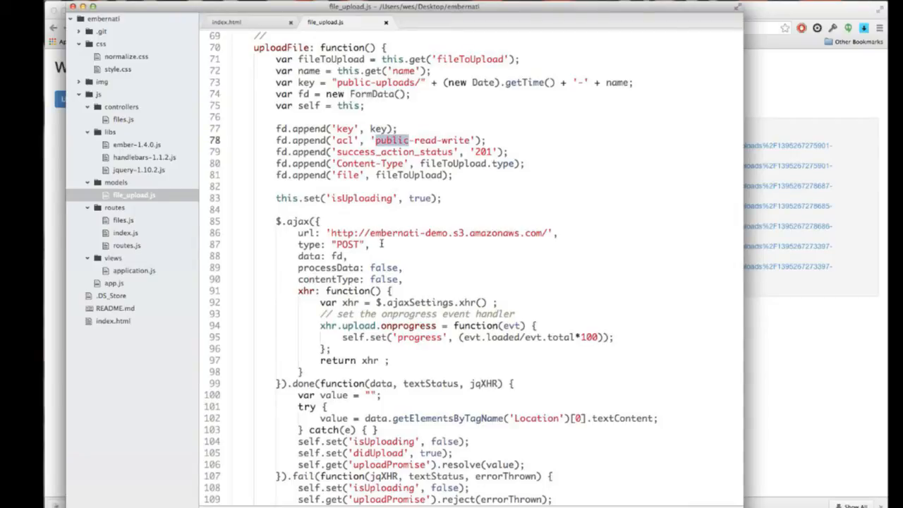
pyautogui.moveTo(408, 465)
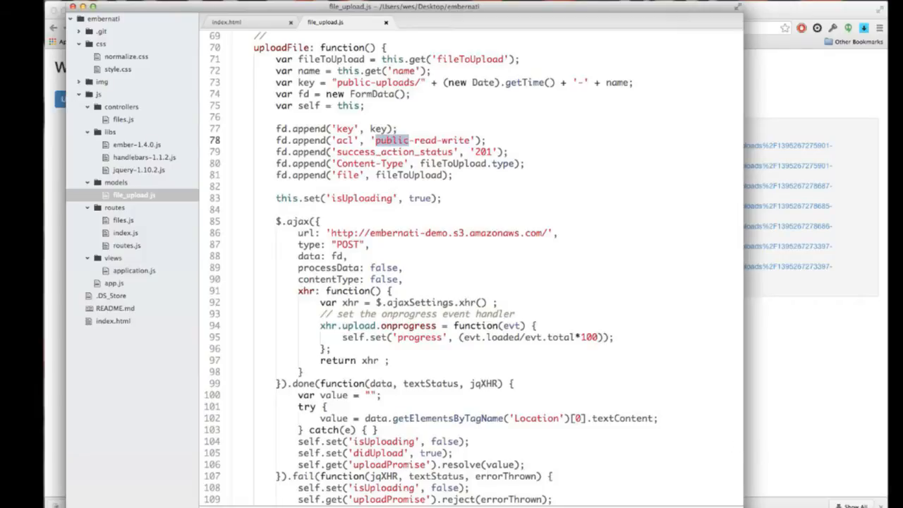
pyautogui.click(228, 12)
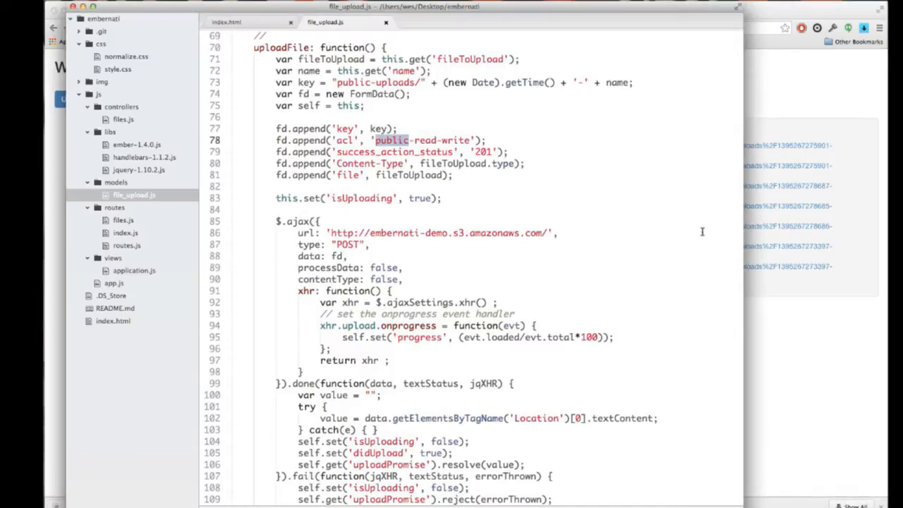
pyautogui.scroll(-3)
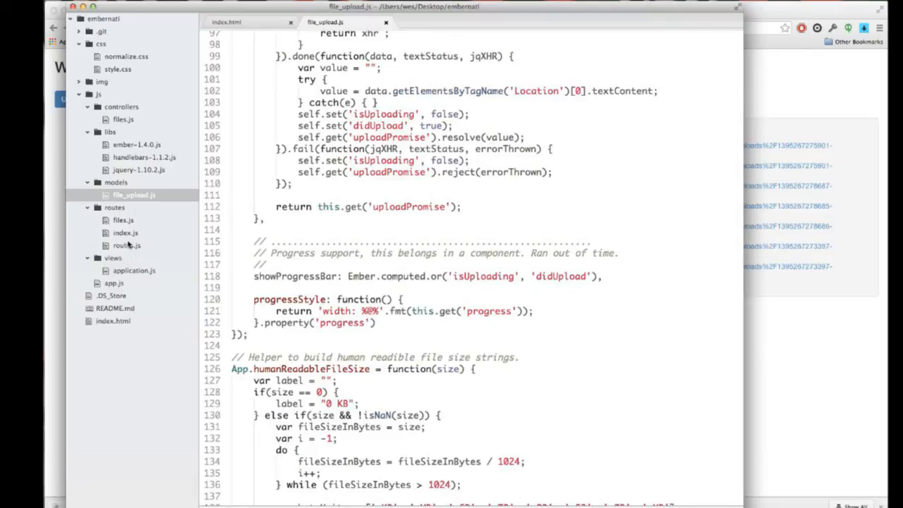
pyautogui.moveTo(125, 245)
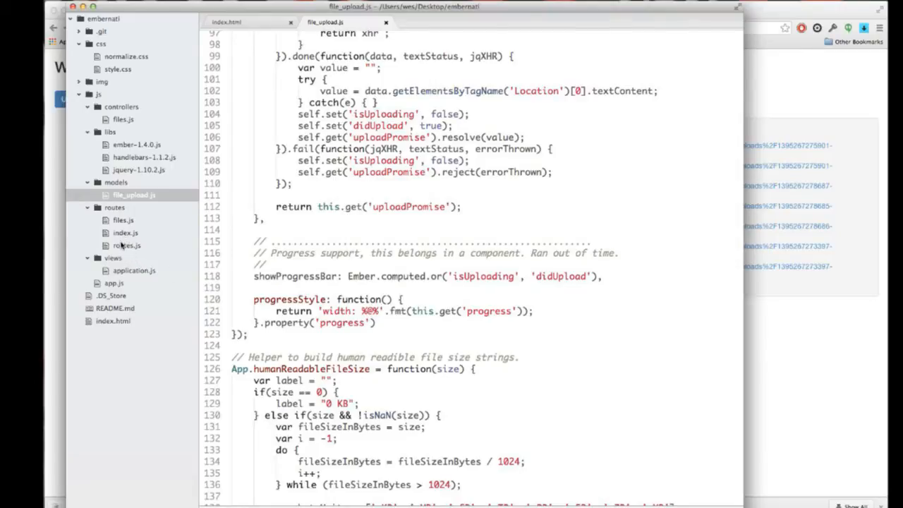
# - Open js/routes/routes.js in a new Atom tab
pyautogui.click(127, 244)
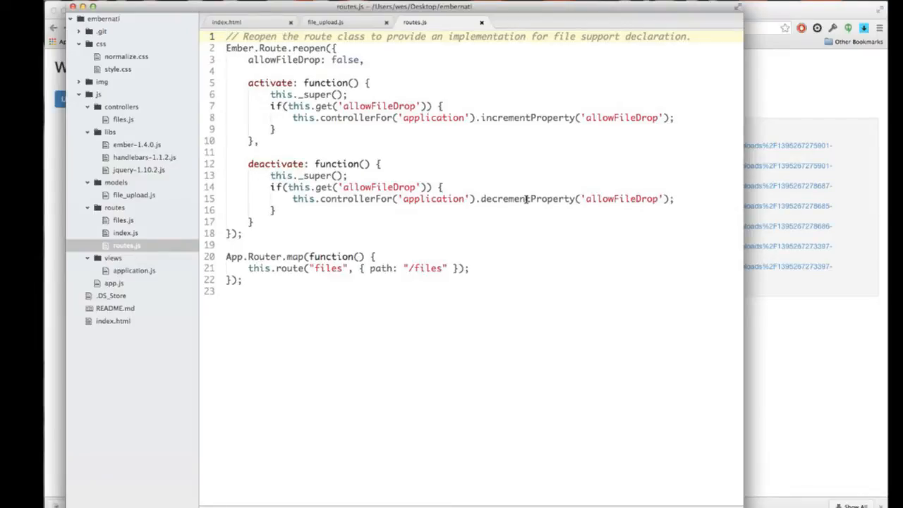
pyautogui.moveTo(791, 325)
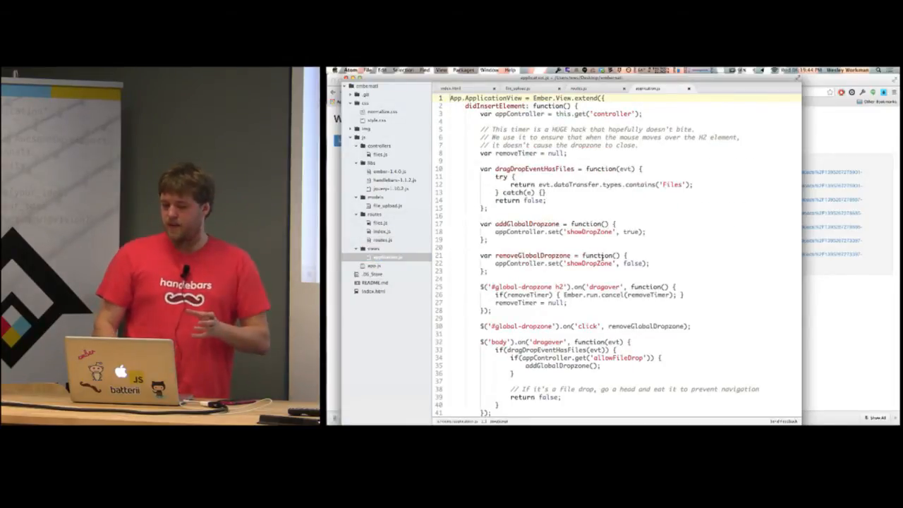
# - Scroll to the drop handler, highlighting dragDropEventHasFiles, the filesDropped send and removeGlobalDropzone
pyautogui.scroll(-3)
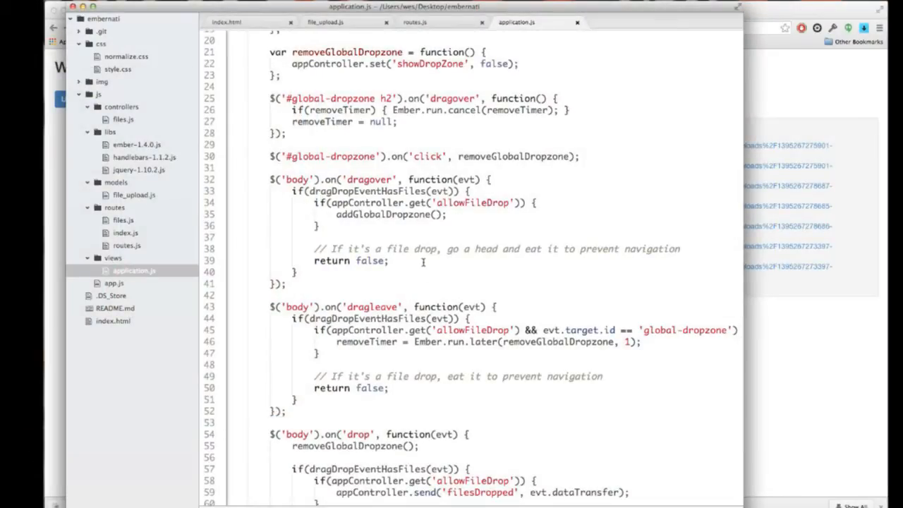
pyautogui.scroll(-3)
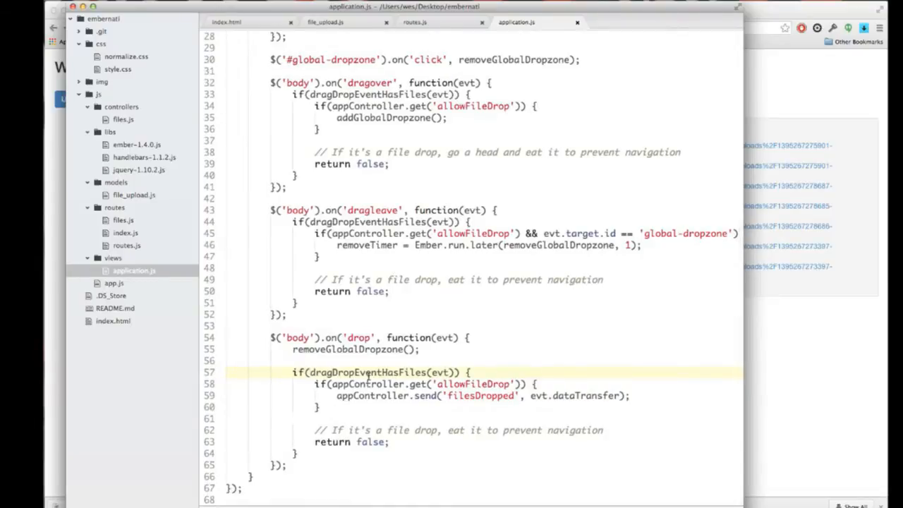
pyautogui.doubleClick(367, 371)
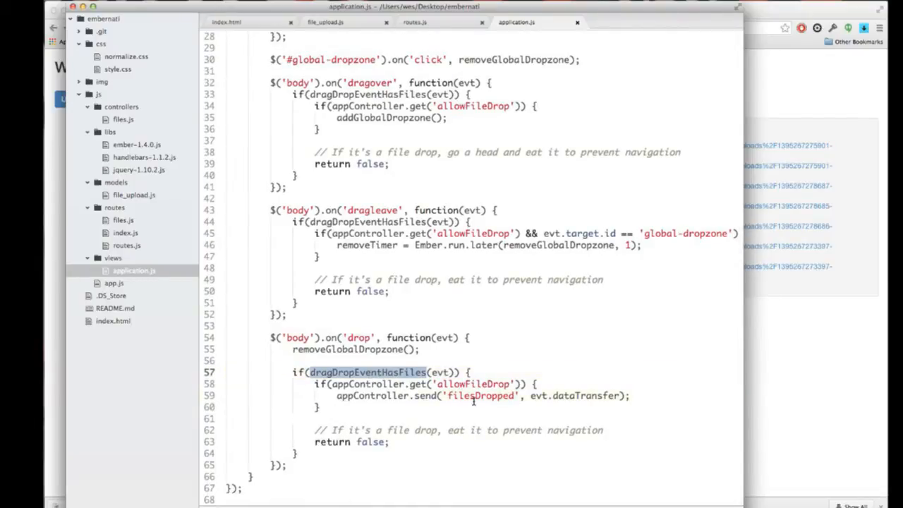
pyautogui.click(544, 406)
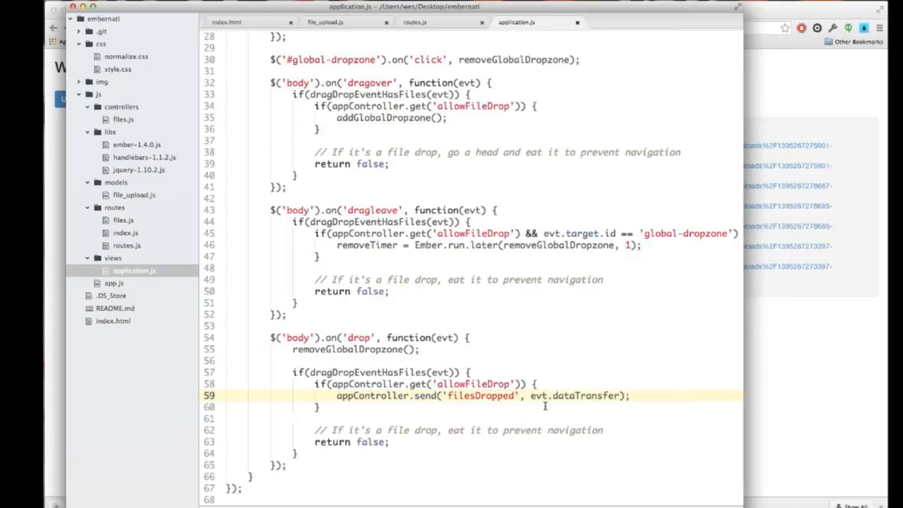
pyautogui.moveTo(475, 395)
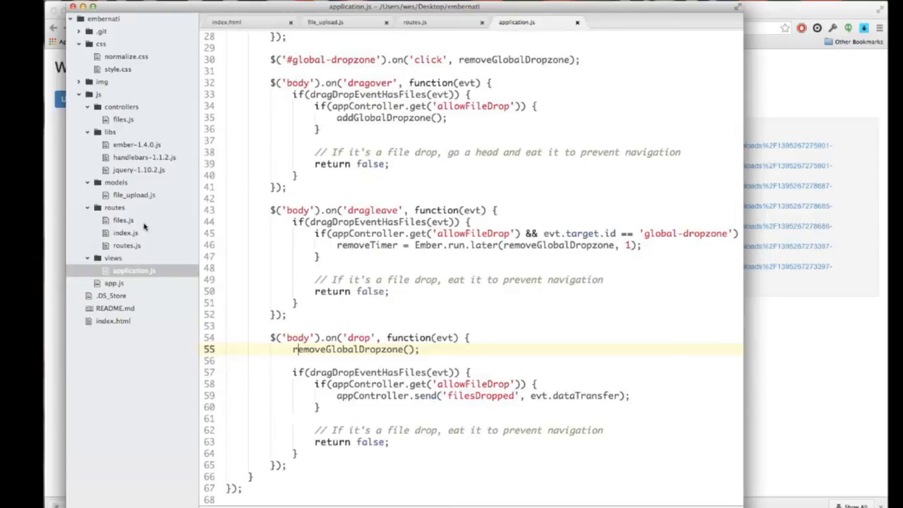
pyautogui.click(122, 219)
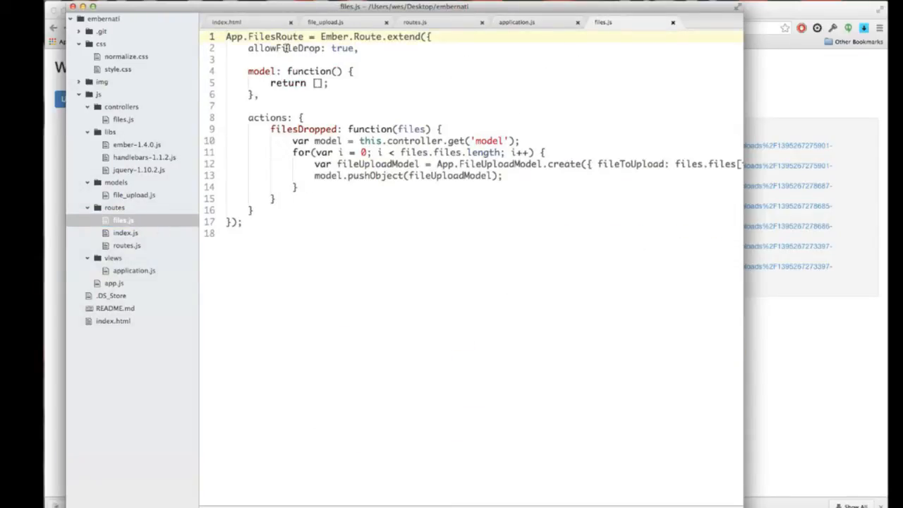
# - Highlight allowFileDrop in files.js, then open routes/index.js
pyautogui.doubleClick(284, 48)
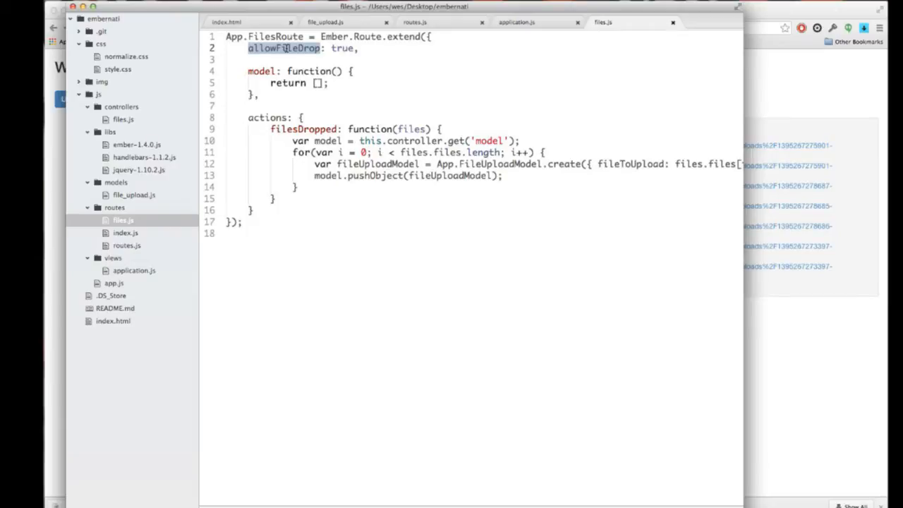
pyautogui.click(125, 233)
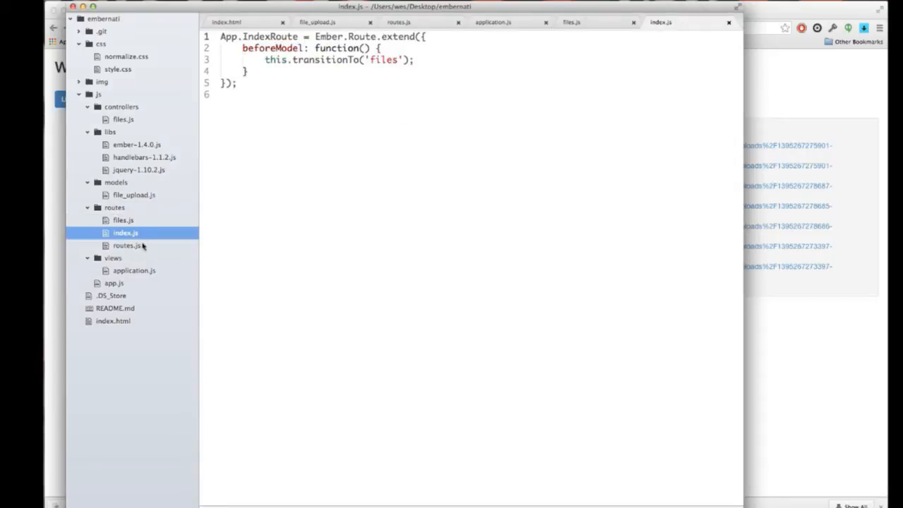
# - Glance at the running upload demo page, then switch back to Atom
pyautogui.click(127, 245)
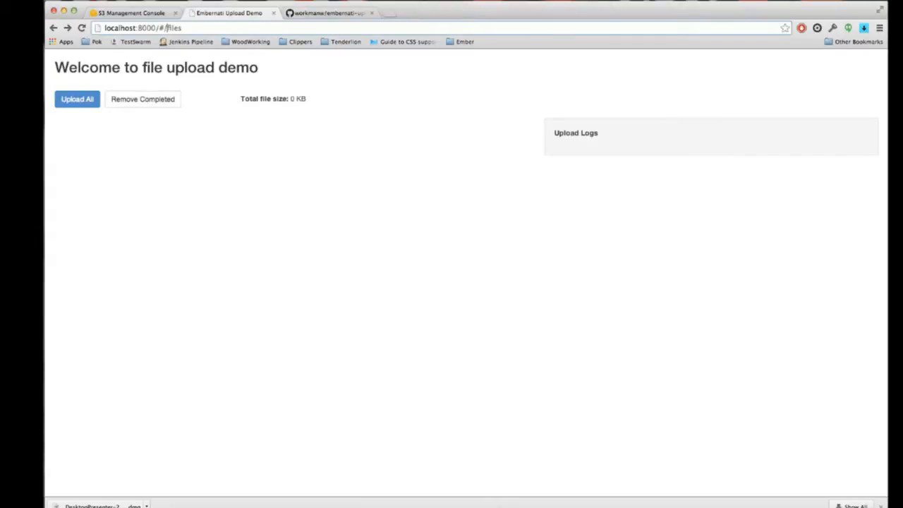
pyautogui.press('F12')
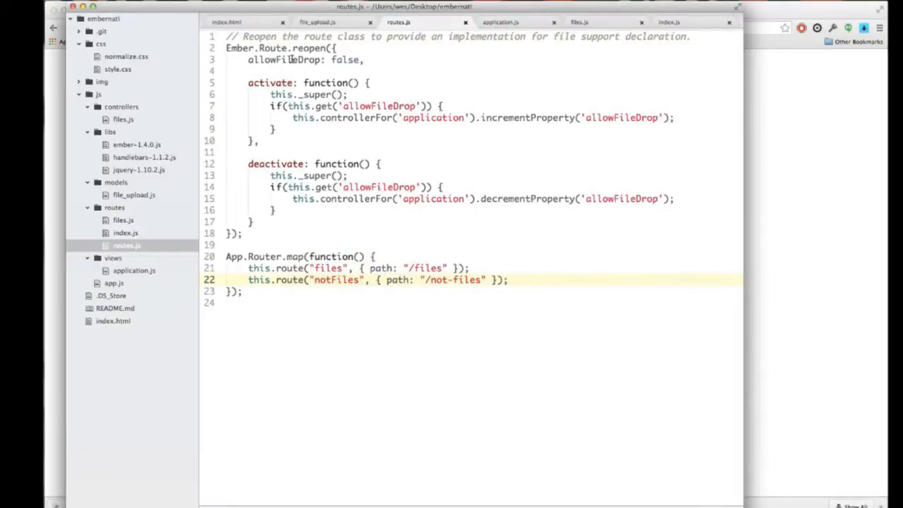
# - Highlight the allowFileDrop default of false in routes.js
pyautogui.doubleClick(283, 59)
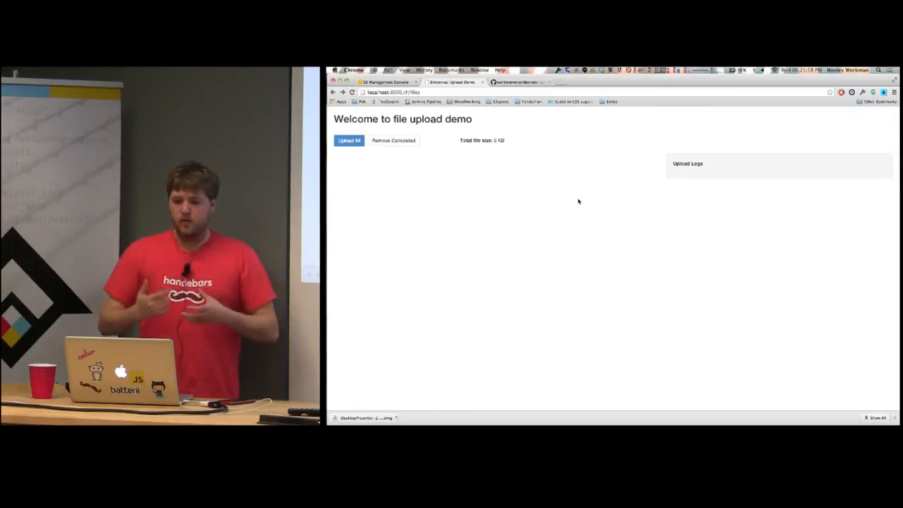
# - Queue five files in the upload demo and highlight the 21.5 MB total size
pyautogui.click(349, 141)
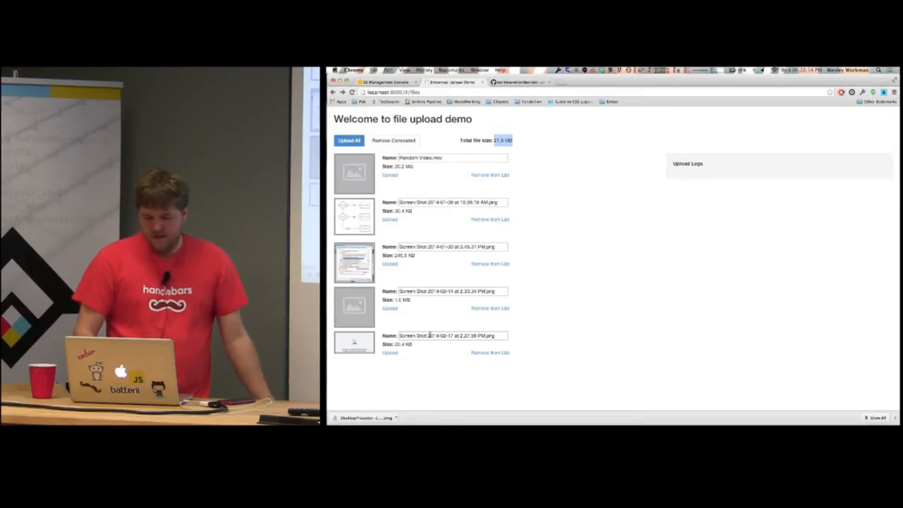
pyautogui.tripleClick(451, 291)
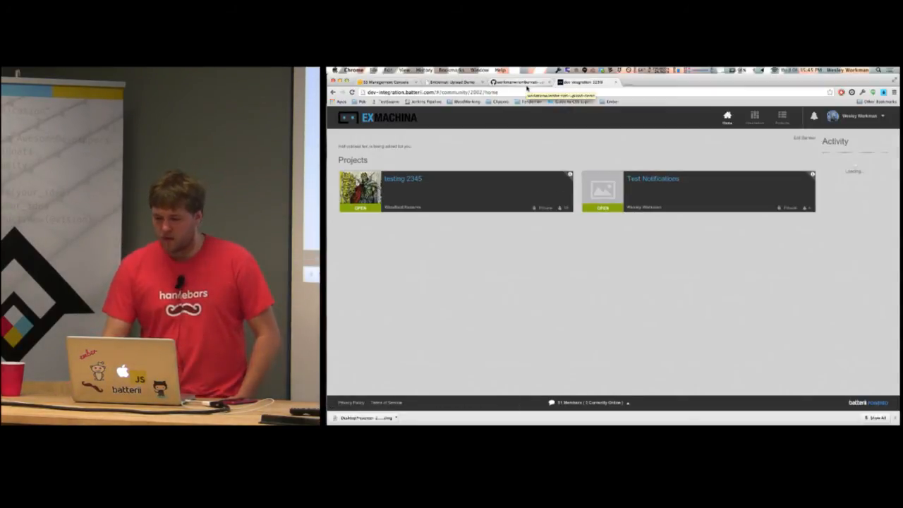
# - Browse the Inspiration wall, select one item, then open the community Projects list
pyautogui.click(753, 117)
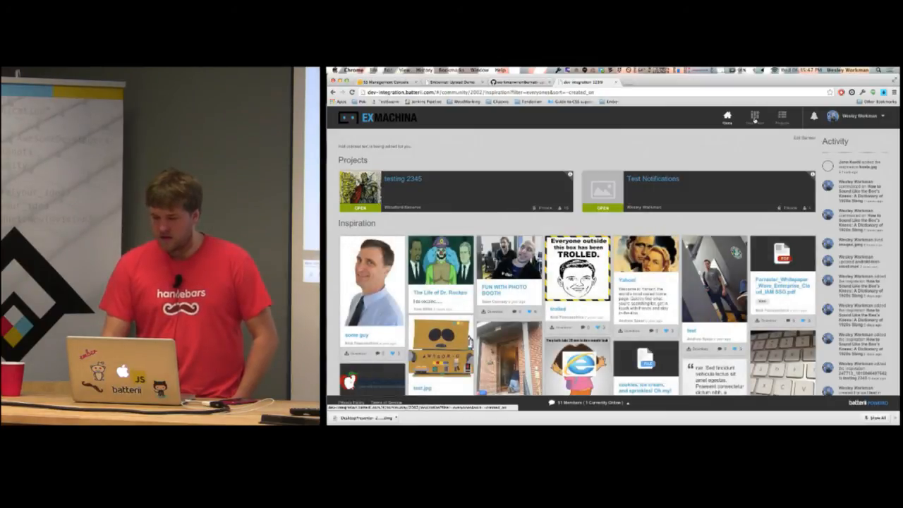
pyautogui.click(754, 116)
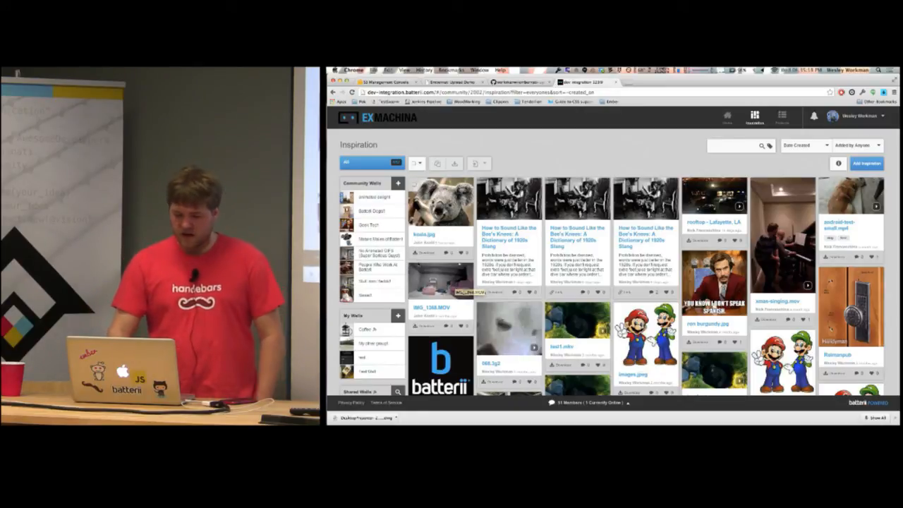
pyautogui.click(417, 185)
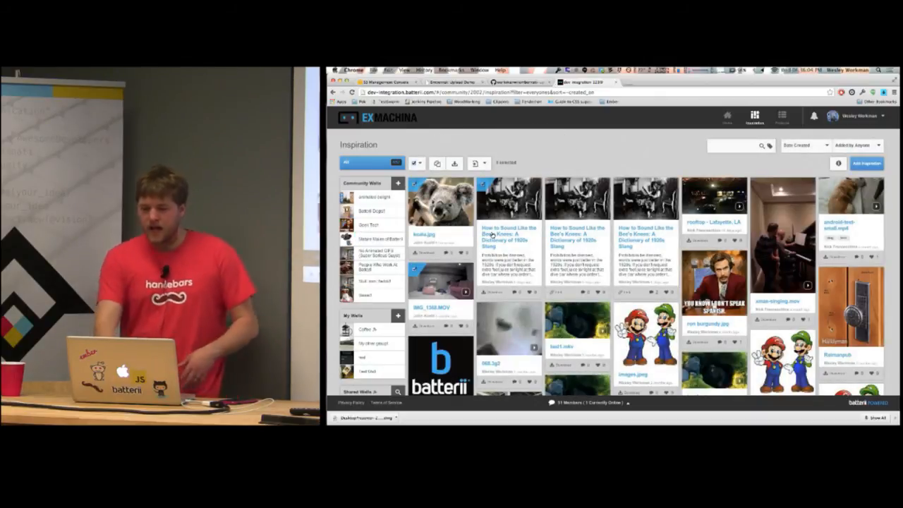
pyautogui.click(781, 116)
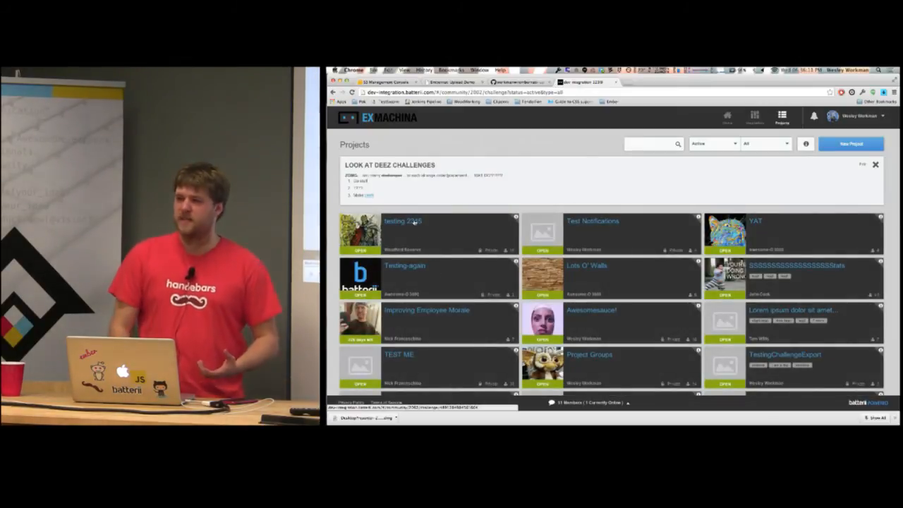
# - Open the testing 2345 project and look through its Brief
pyautogui.click(402, 220)
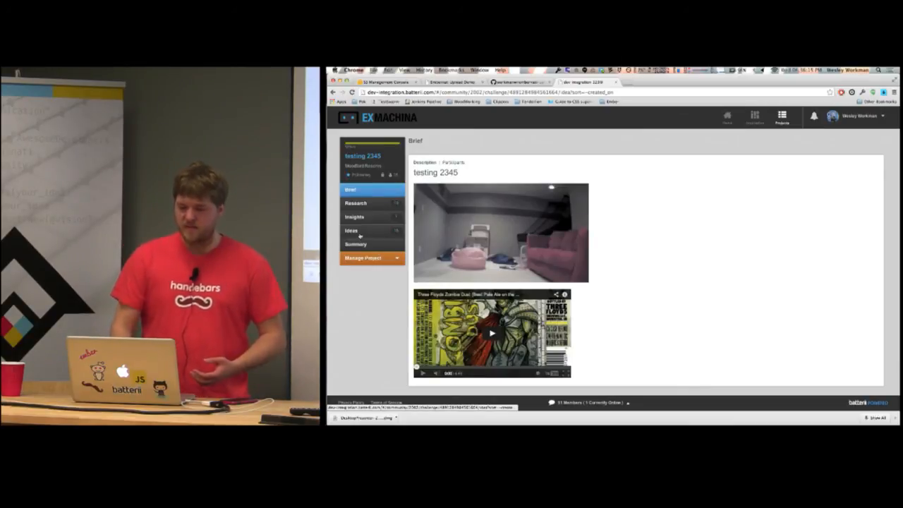
pyautogui.click(351, 230)
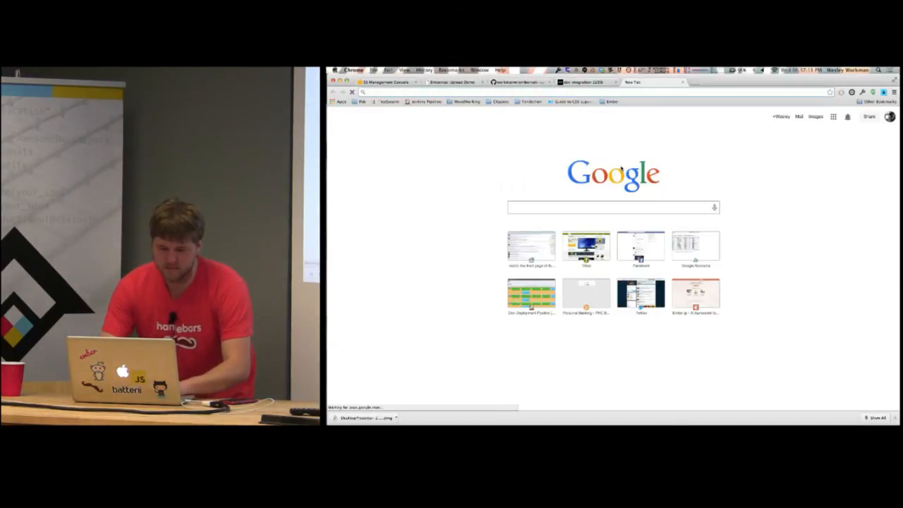
# - Define App.IndexController as an Ember.ArrayController in the JavaScript panel
pyautogui.write('embersjs.com')
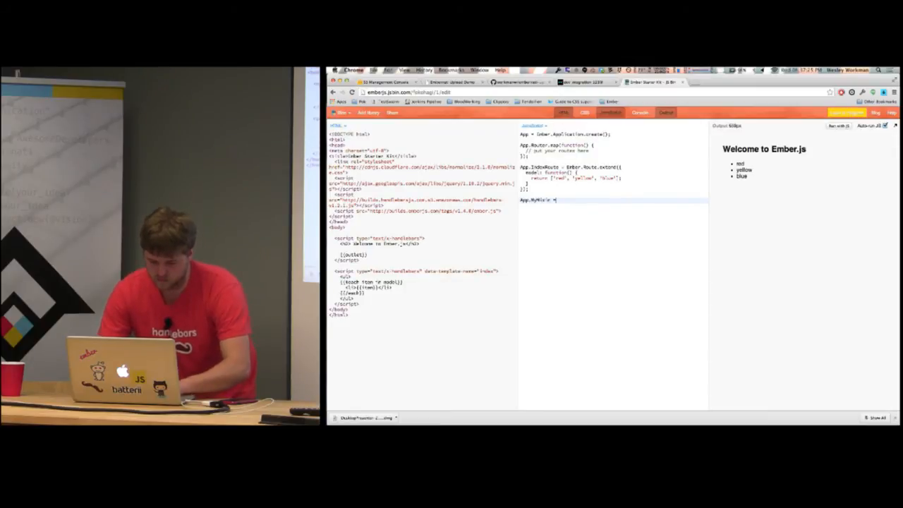
pyautogui.write('Ember.Mixin({')
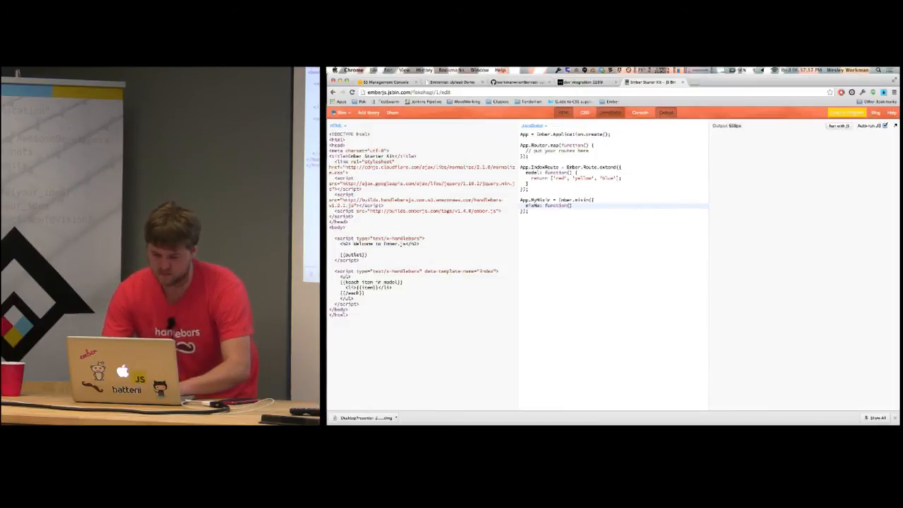
pyautogui.write("console.log('mixMeCalled');")
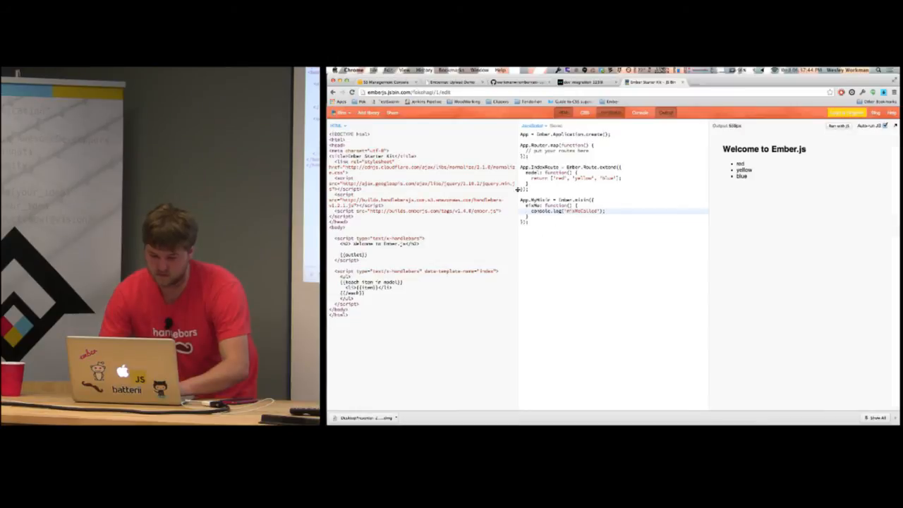
pyautogui.write('App.IndexController = App')
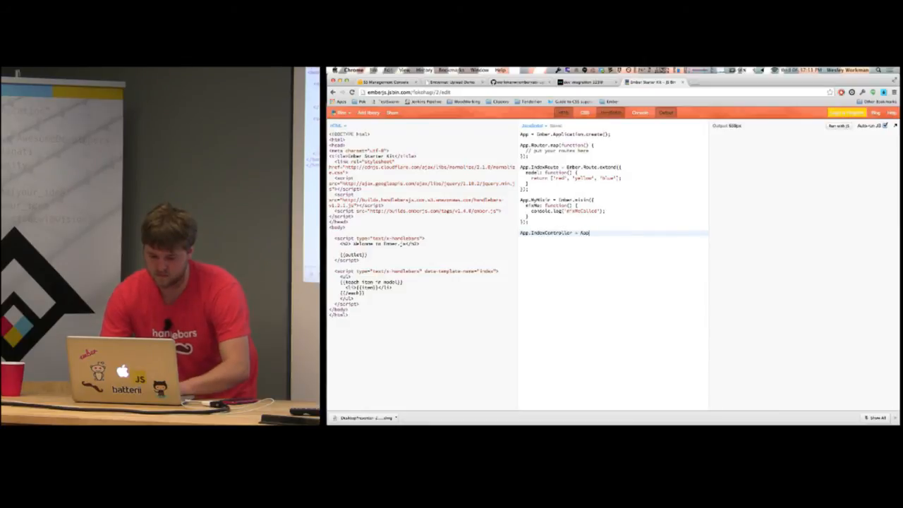
pyautogui.write('Ember.Arr')
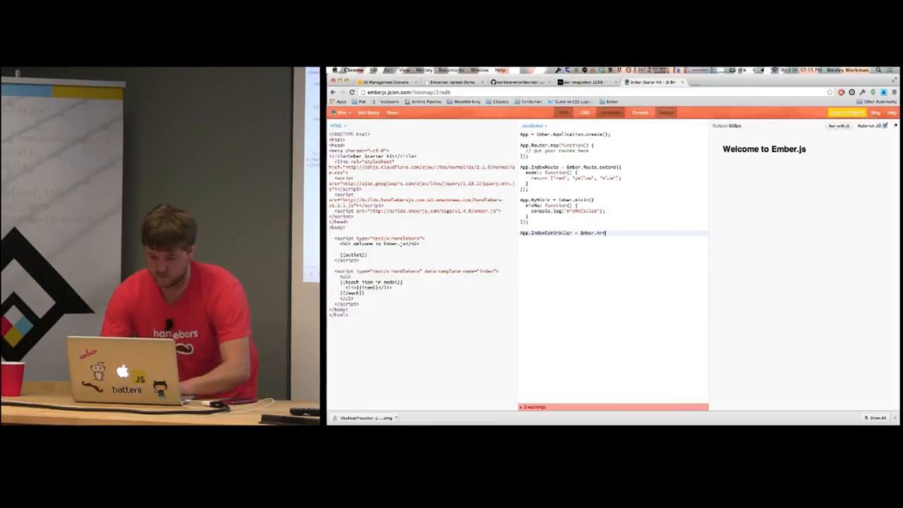
pyautogui.write('ayController.extend(')
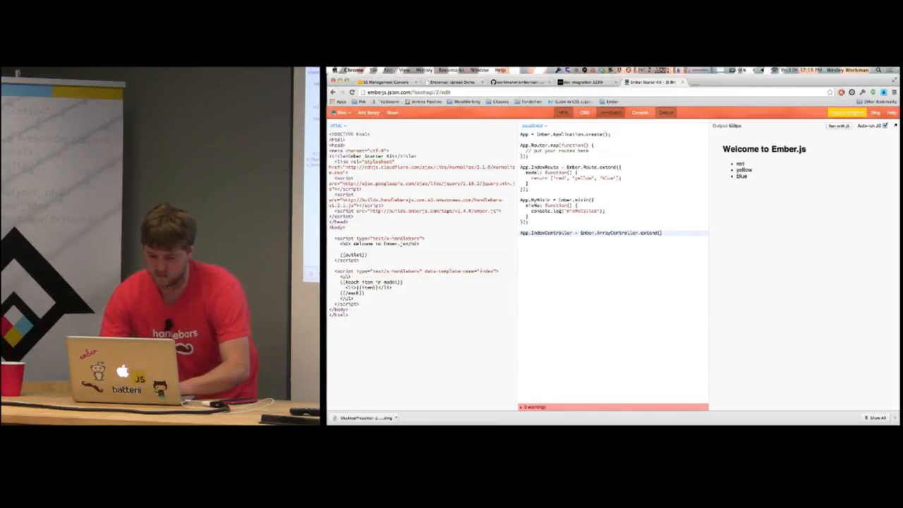
# - Mix in App.MyMixin, add a mixMe action calling this.mixMe(), and add a template {{action}}
pyautogui.write('(App.MyMixin, {')
pyautogui.write('actions(')
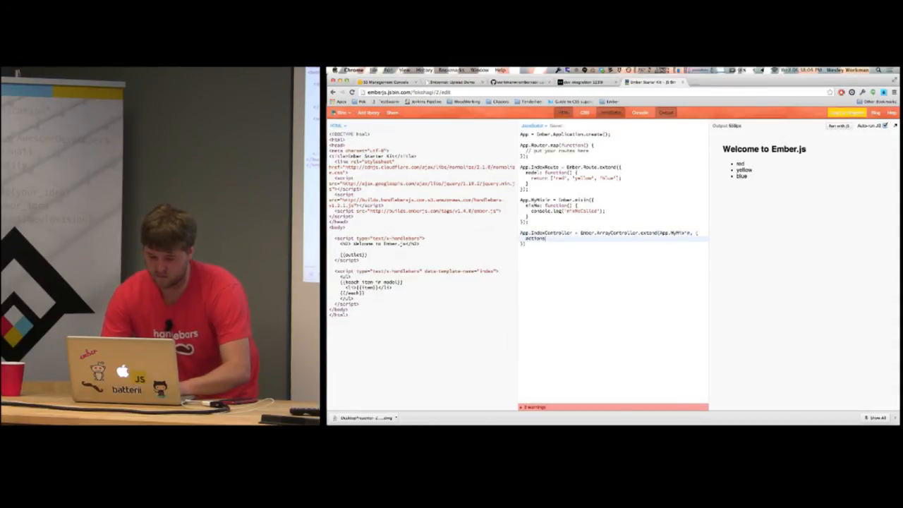
pyautogui.write('mix')
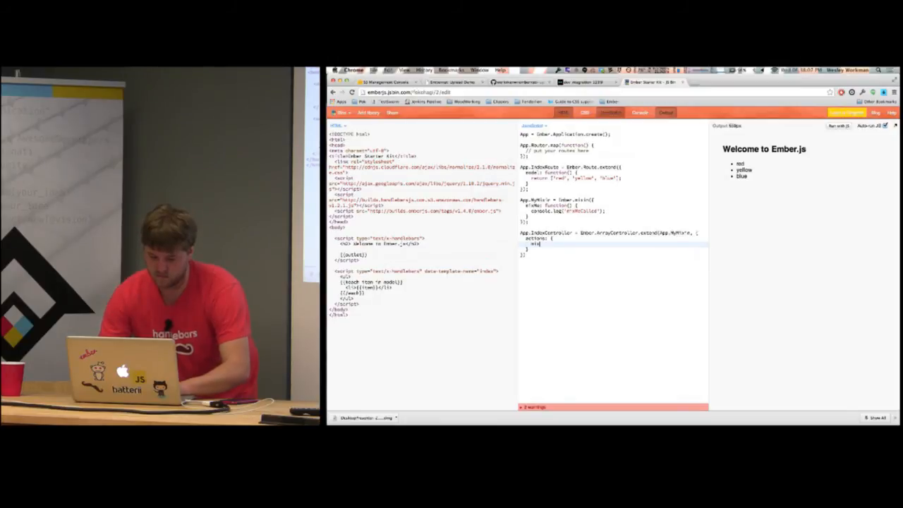
pyautogui.write('mixMe: function()')
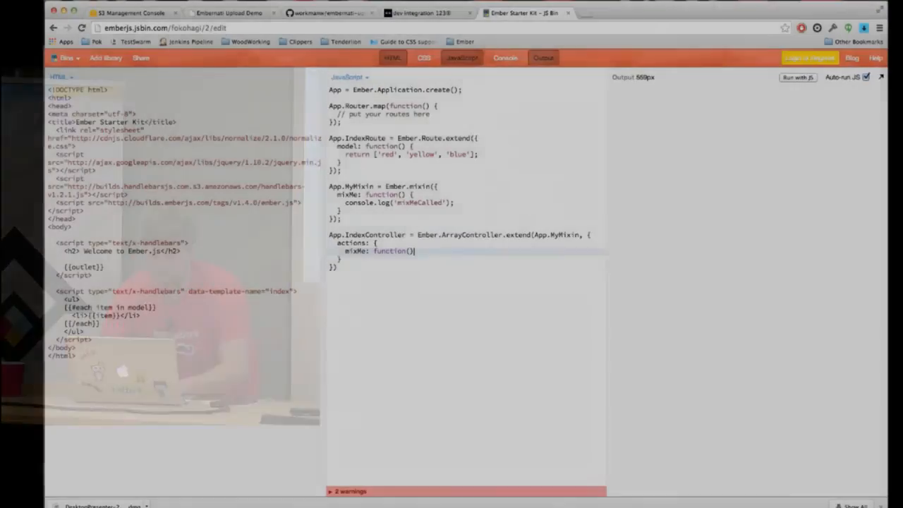
pyautogui.write('this.mixMe();')
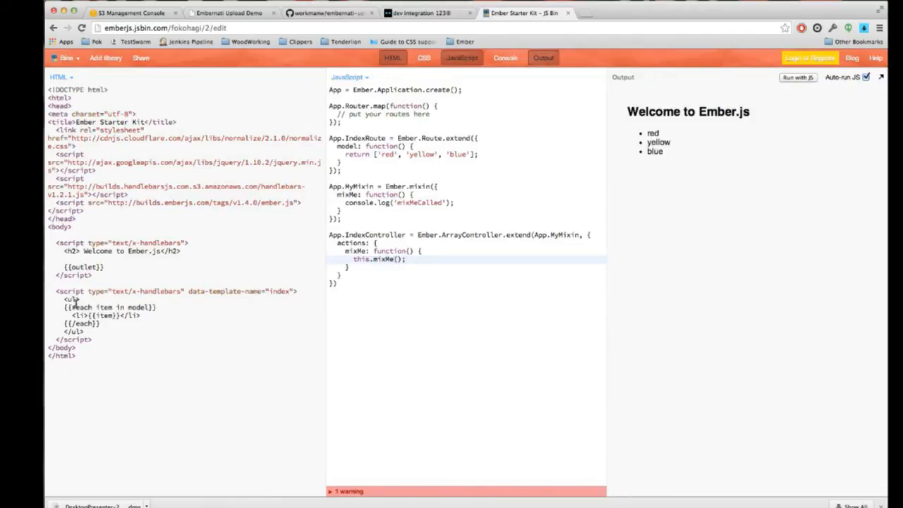
pyautogui.write('{{act')
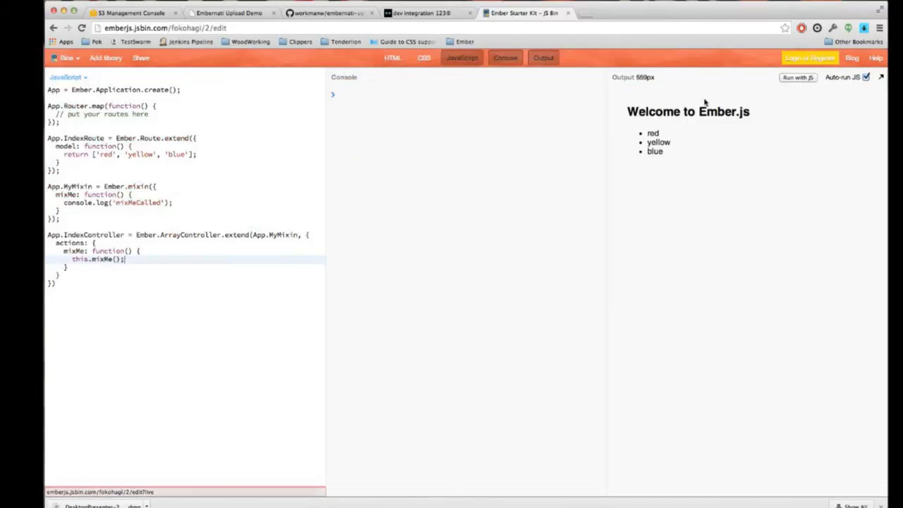
# - Trigger the mixMe action from the rendered list so the console logs mixMeCalled
pyautogui.click(797, 77)
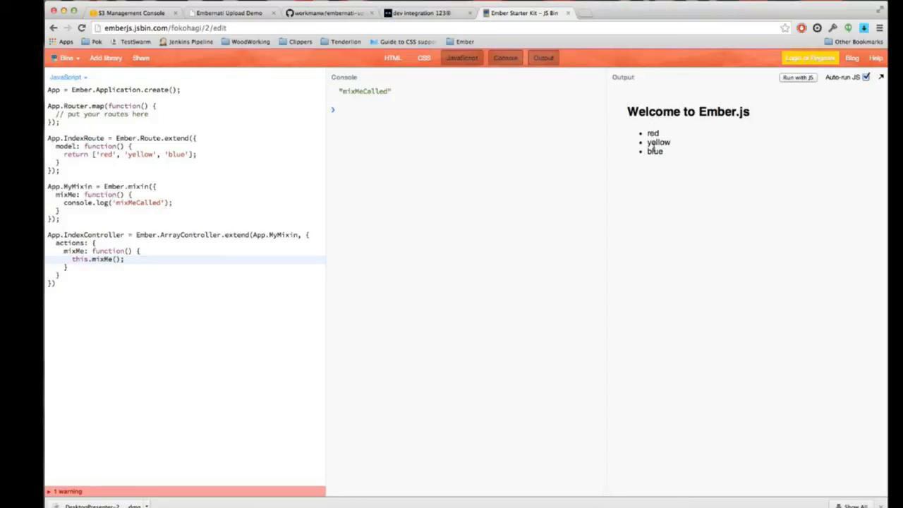
pyautogui.moveTo(263, 169)
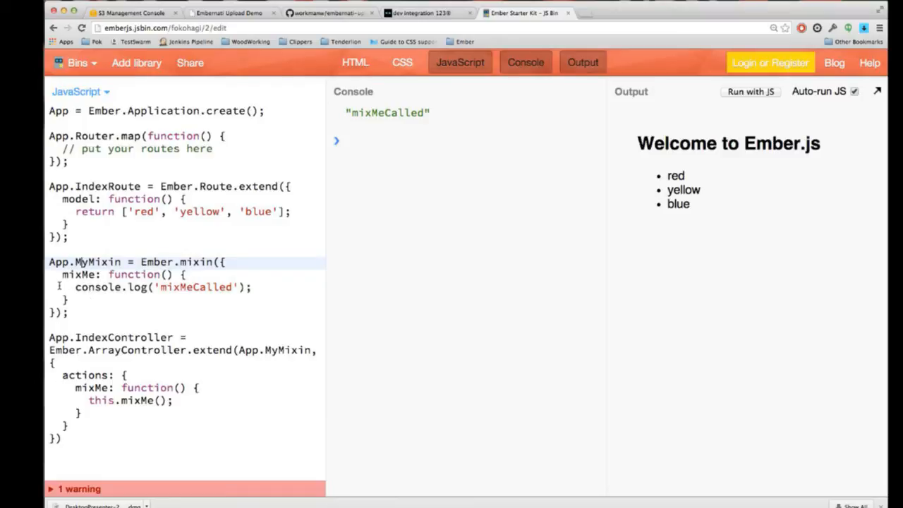
pyautogui.moveTo(81, 305)
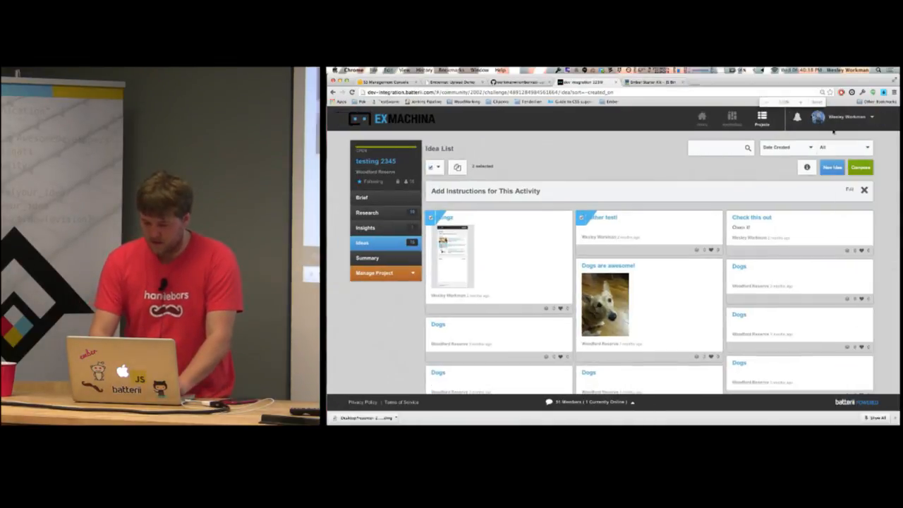
# - Switch from Batterii to Atom showing file_upload.js
pyautogui.click(849, 117)
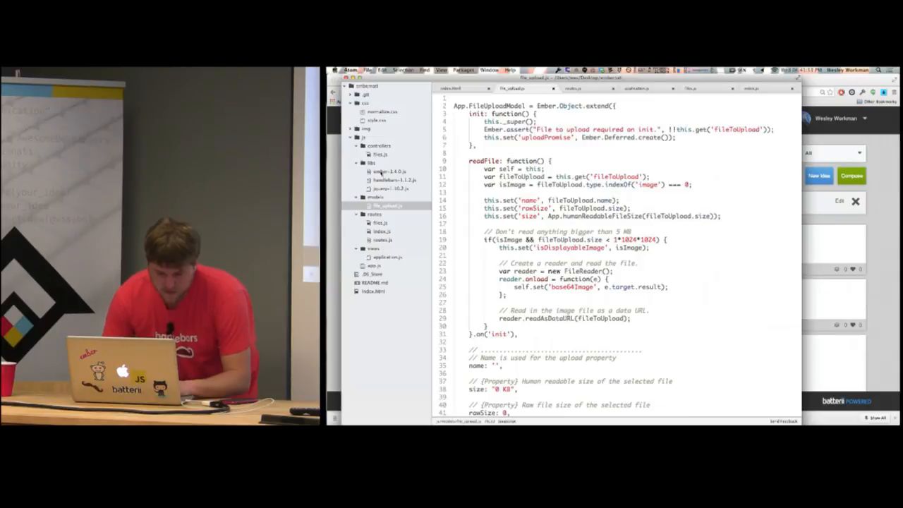
# - Open ember-1.4.0.js, search for TextSupport, and scroll to Ember.TextSupport
pyautogui.click(389, 172)
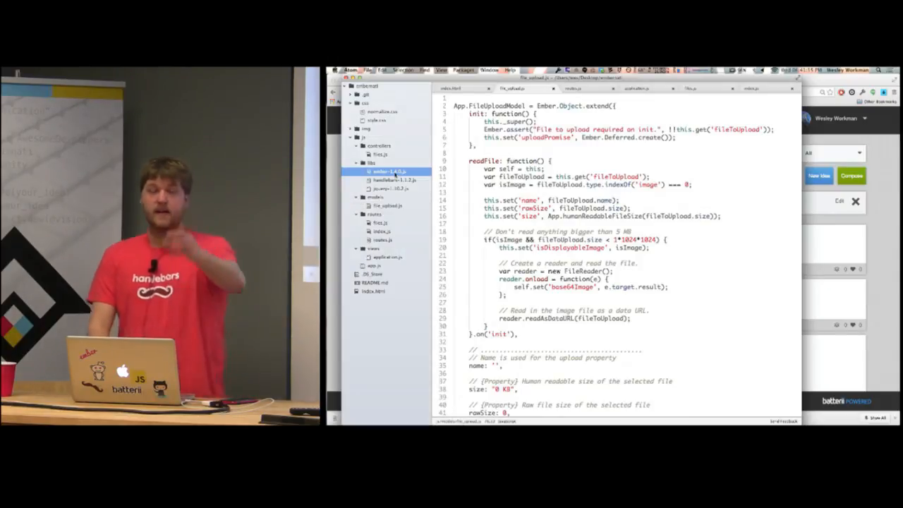
pyautogui.click(553, 87)
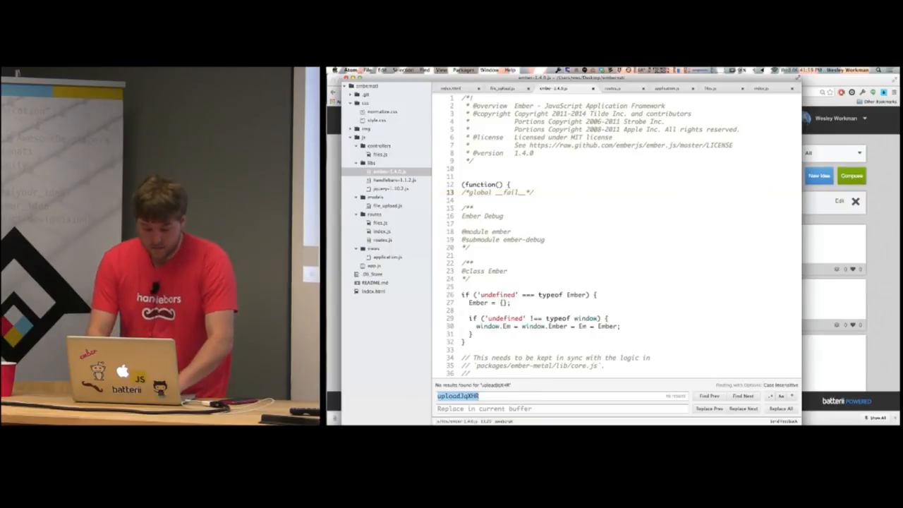
pyautogui.write('TextSuppa')
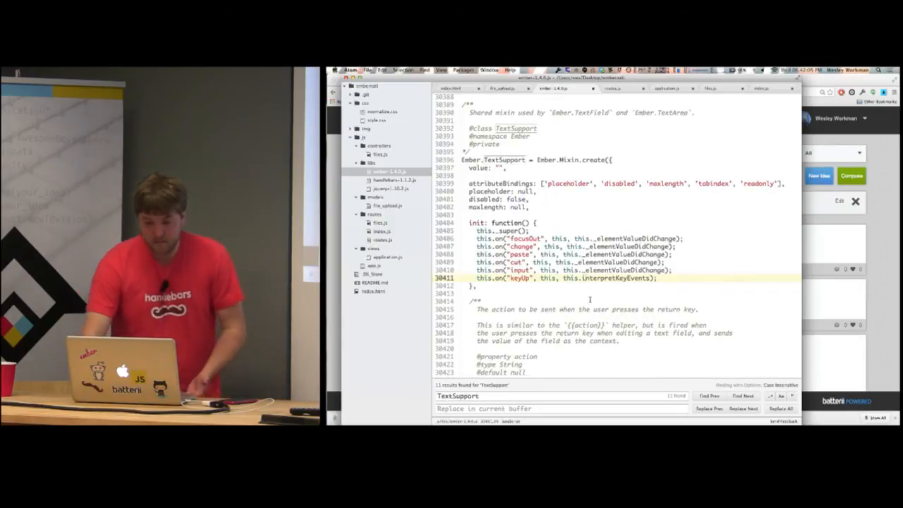
pyautogui.scroll(-3)
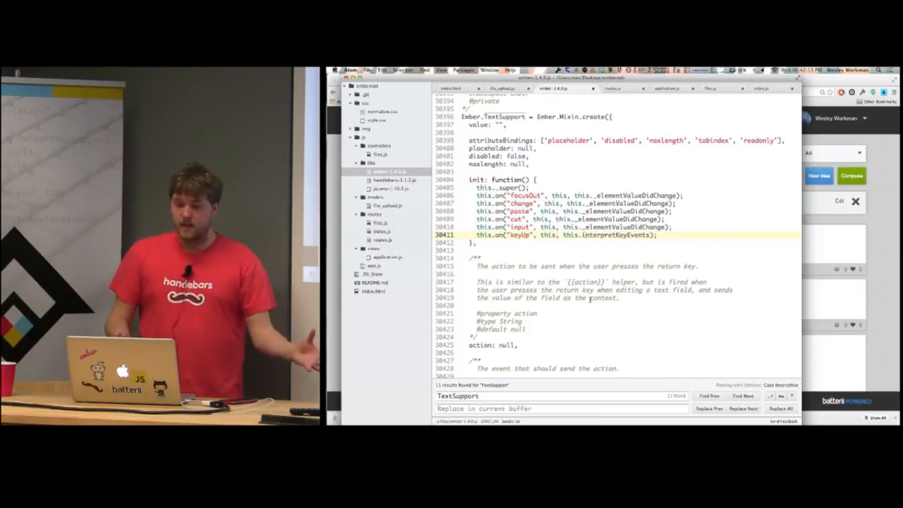
pyautogui.scroll(-3)
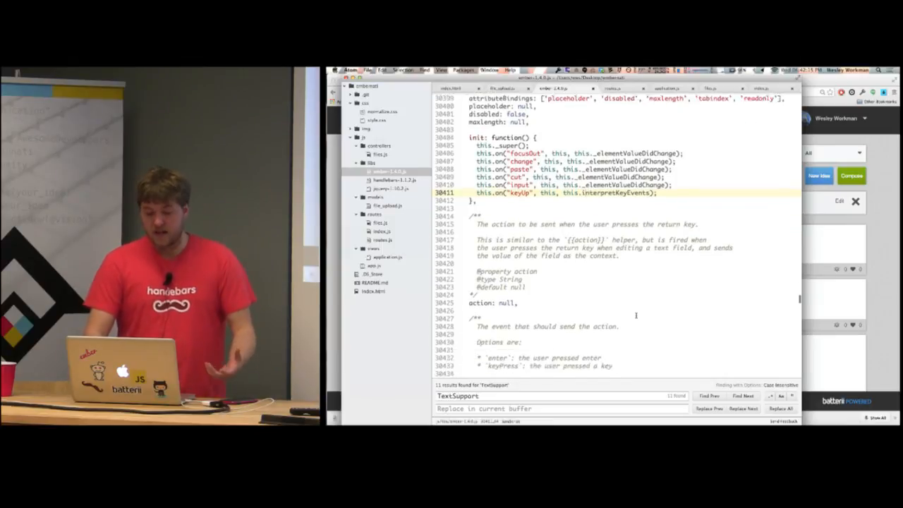